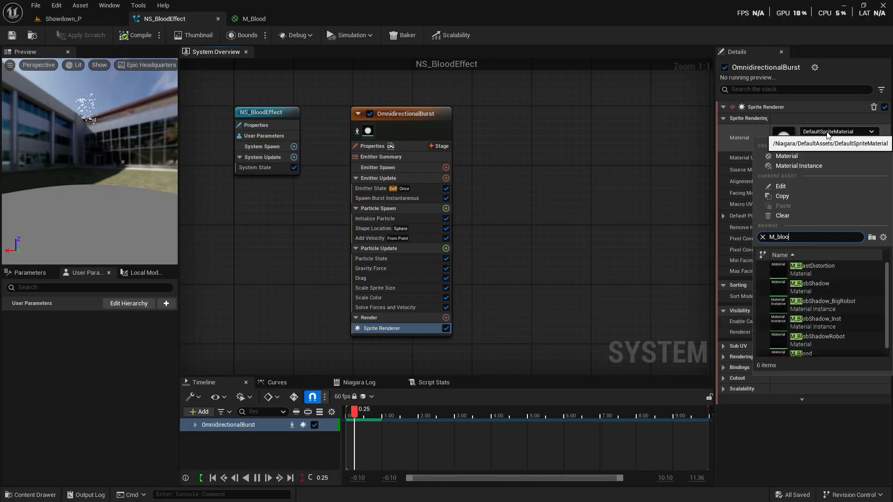
Assign the M_Blood material to the NS_BloodEffect sprite renderer
left_click(63, 19)
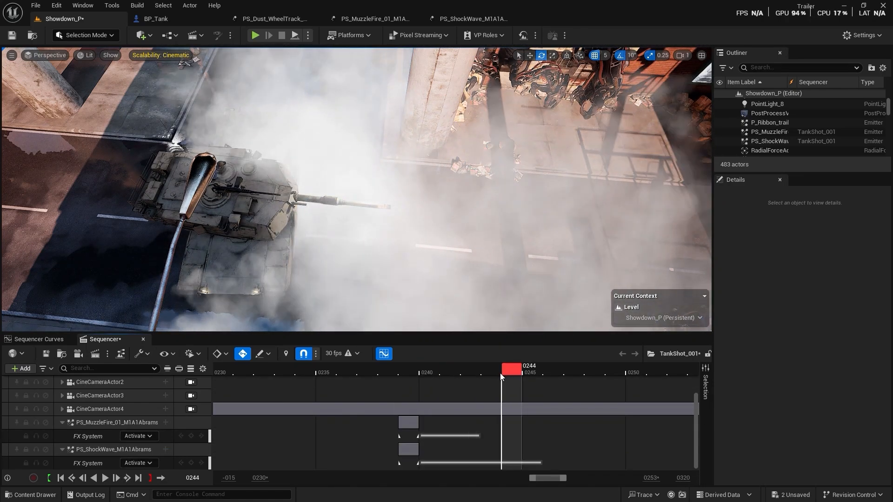
Change the PS_MuzzleFire FX System track event from Activate to Trigger
left_click(138, 436)
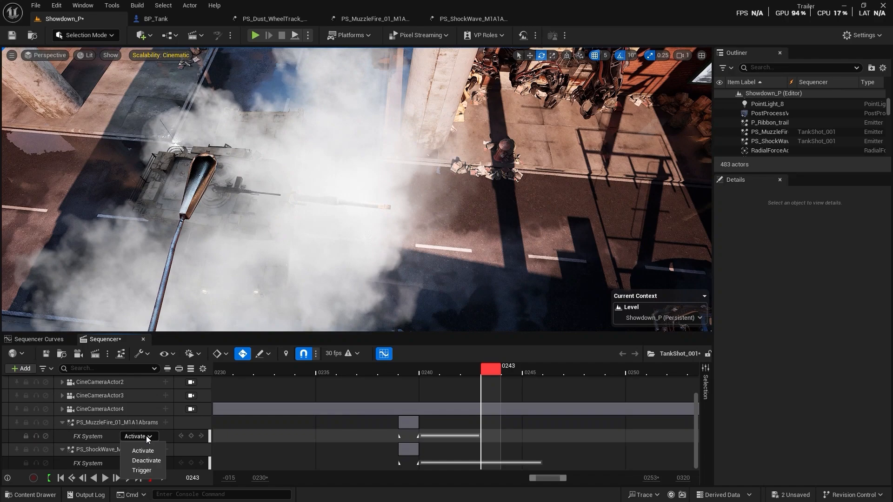
left_click(141, 471)
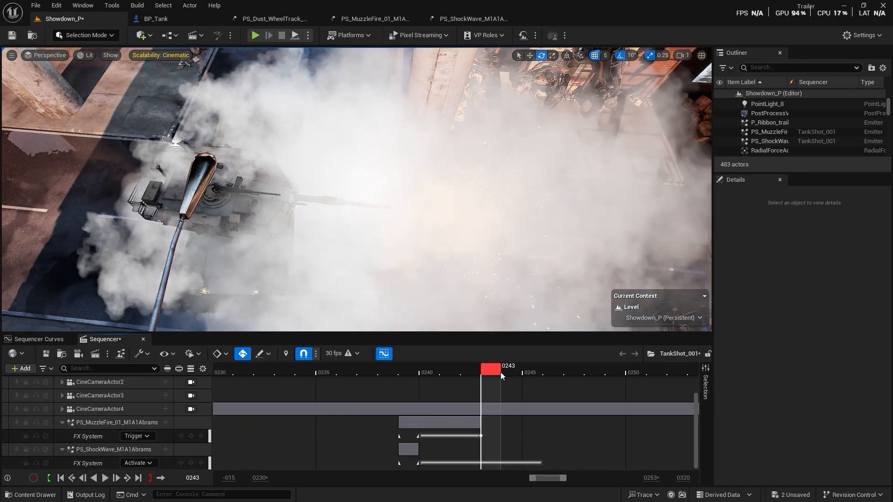
left_click(255, 35)
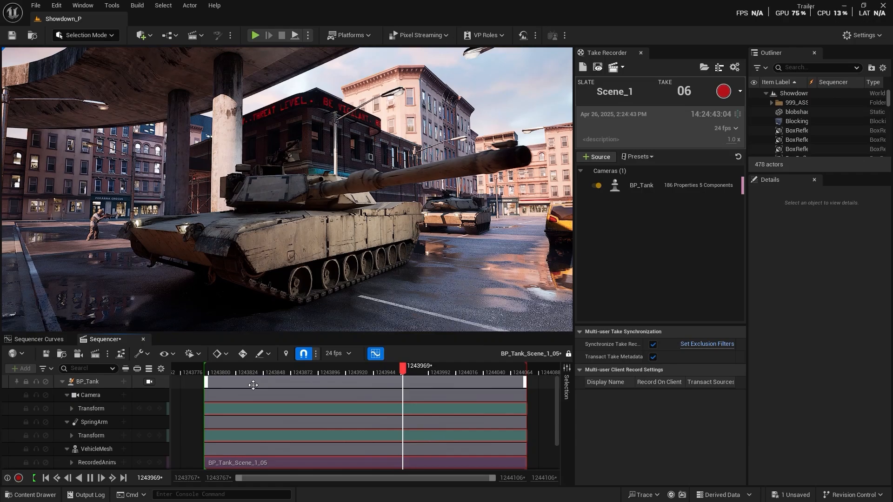
Start Take Recorder with BP_Tank as source to capture the drive as BP_Tank_Scene_1_05
left_click(598, 156)
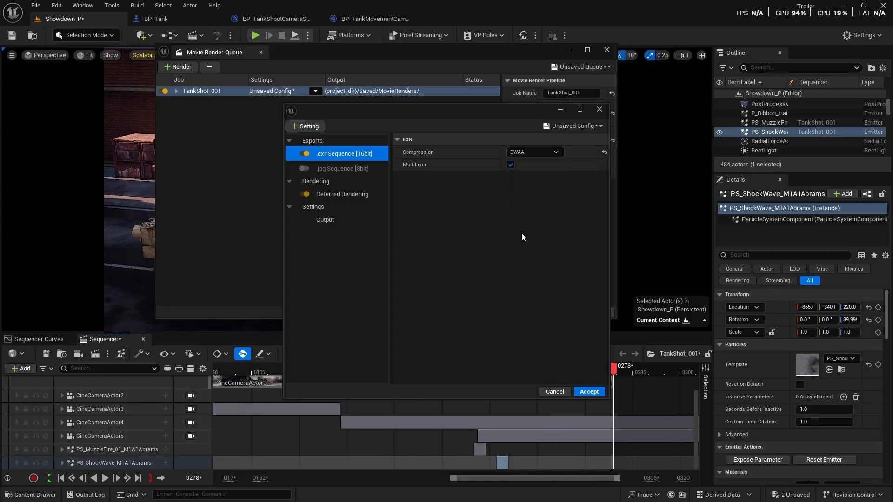
Set anti-aliasing temporal sample count 32, add Console Variables and enter 'r.screenpe'
left_click(333, 219)
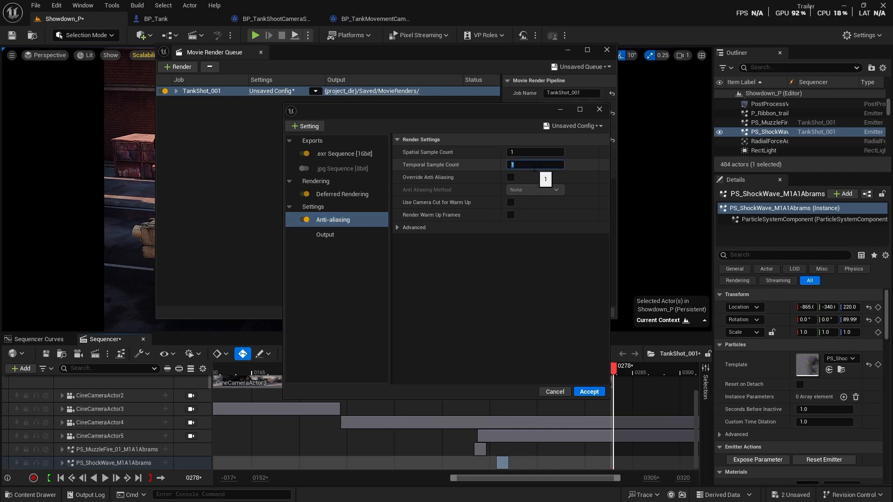
left_click(305, 126)
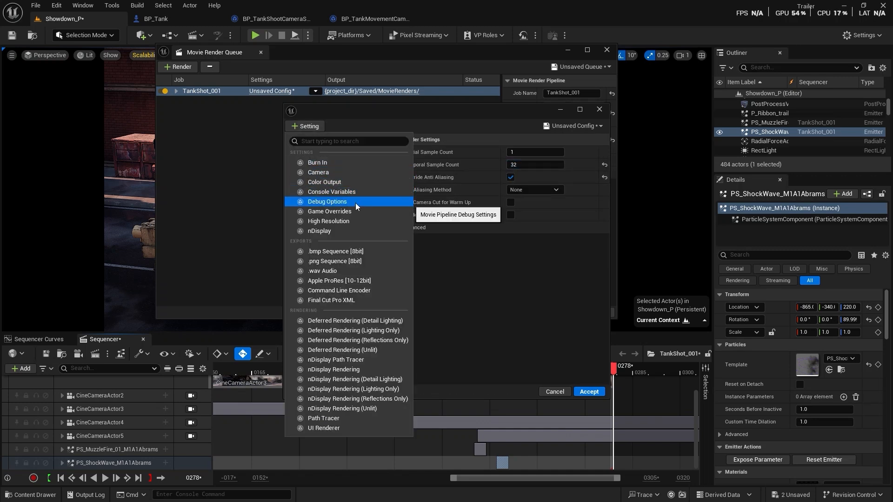
left_click(328, 192)
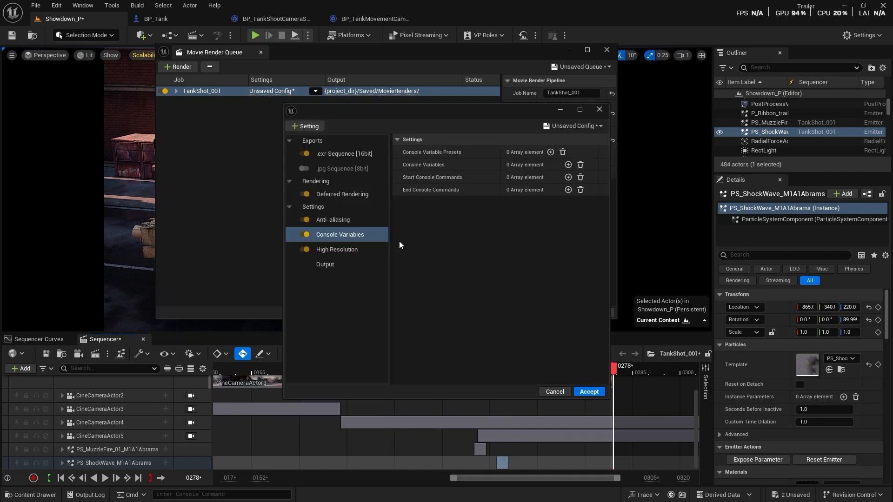
type("r.screenpe")
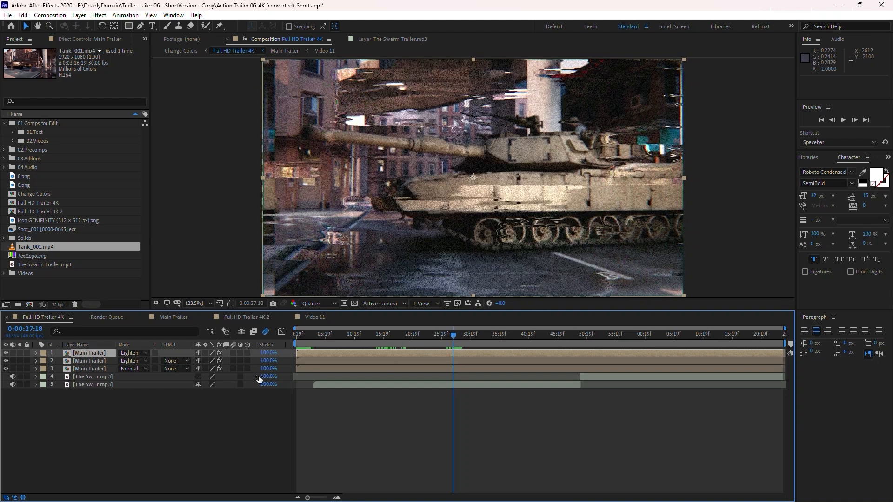
Load the Title 02 composition with its text layers over the street shot
left_click(89, 353)
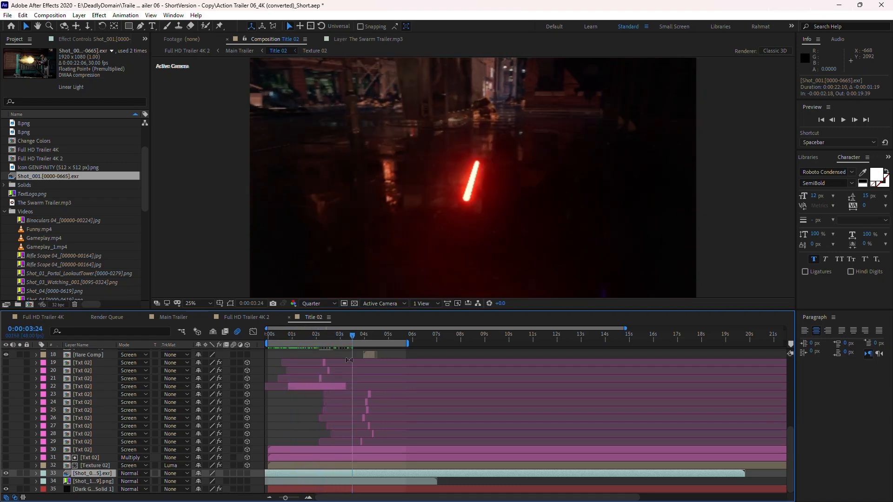
Scrub Main Trailer from about 5s to 8s to review GENIFINITY PRESENTS fading into the first shot
left_click(173, 317)
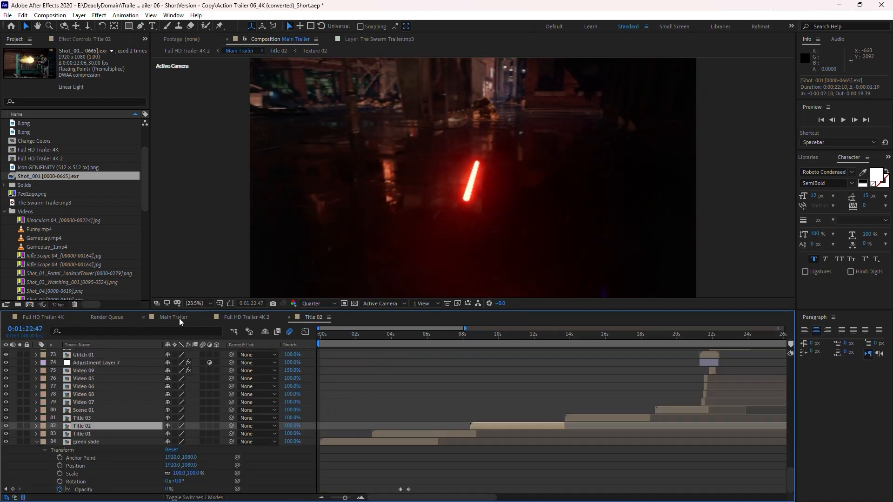
left_click(378, 333)
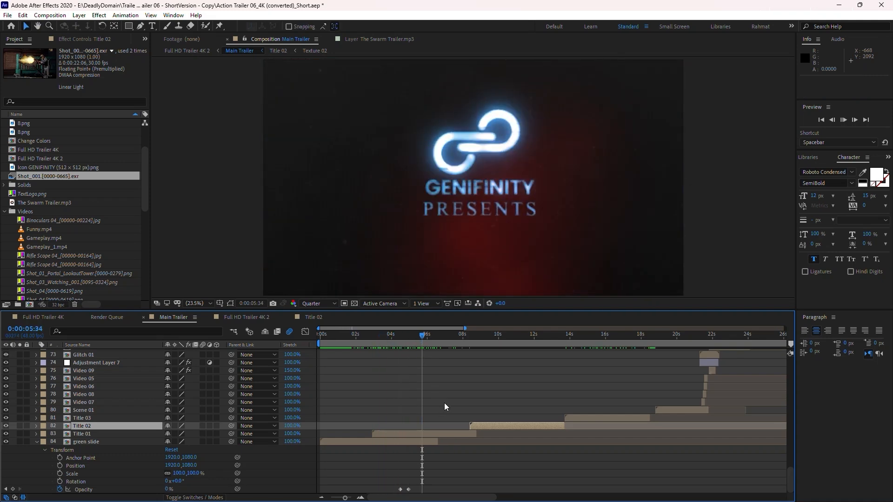
left_click(472, 335)
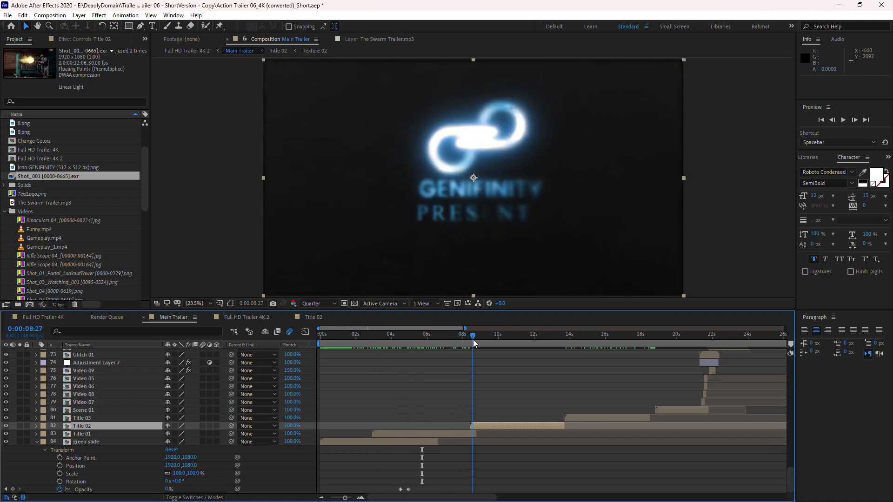
left_click(468, 334)
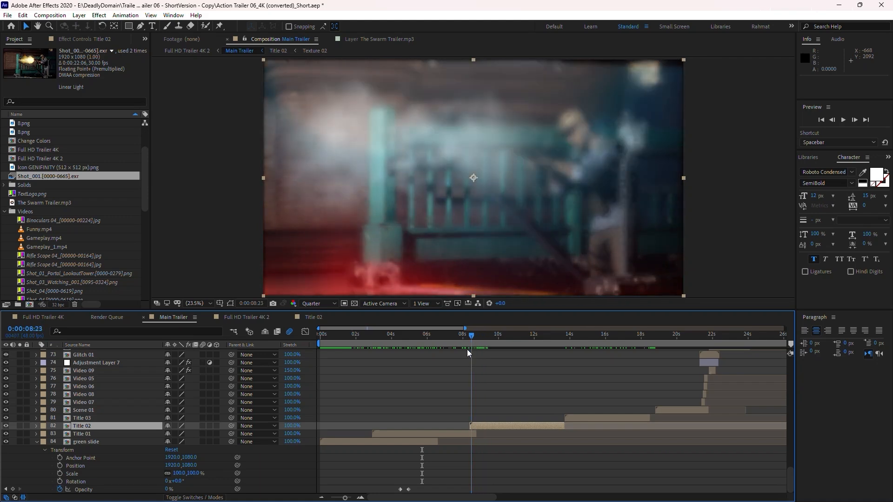